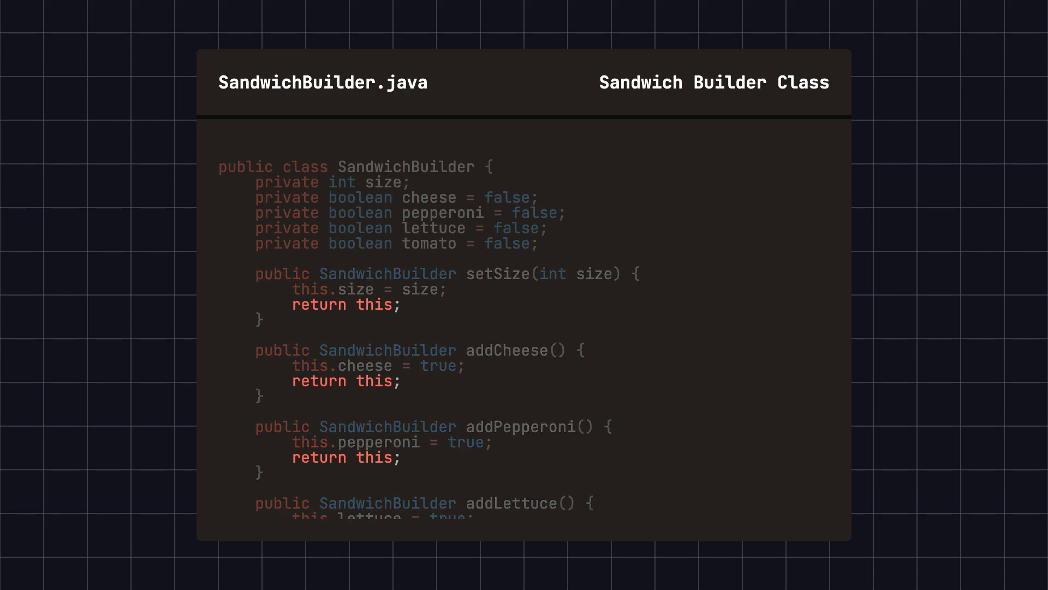
pyautogui.scroll(-3)
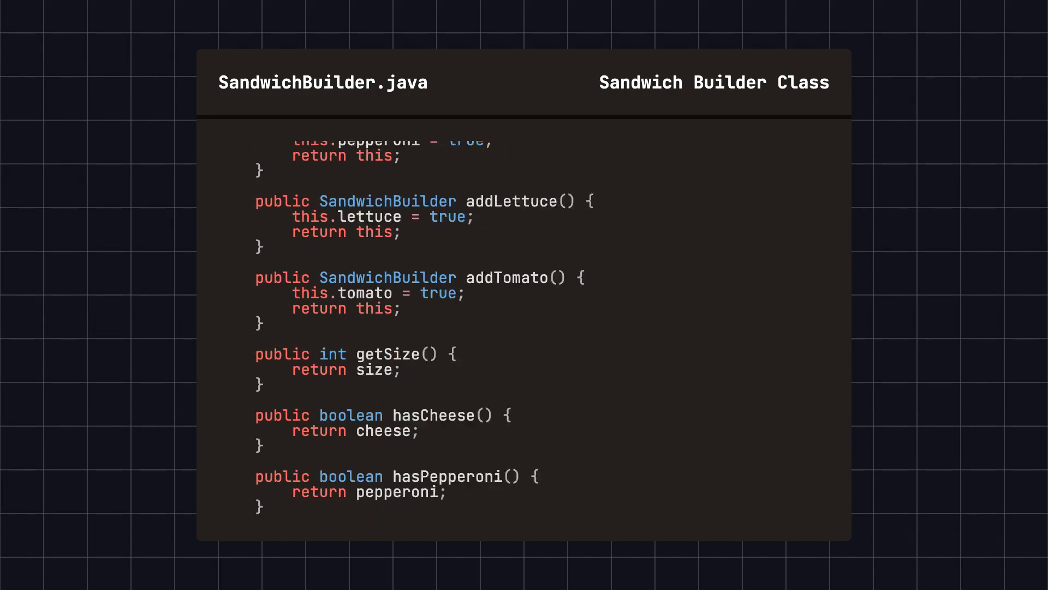
pyautogui.scroll(-3)
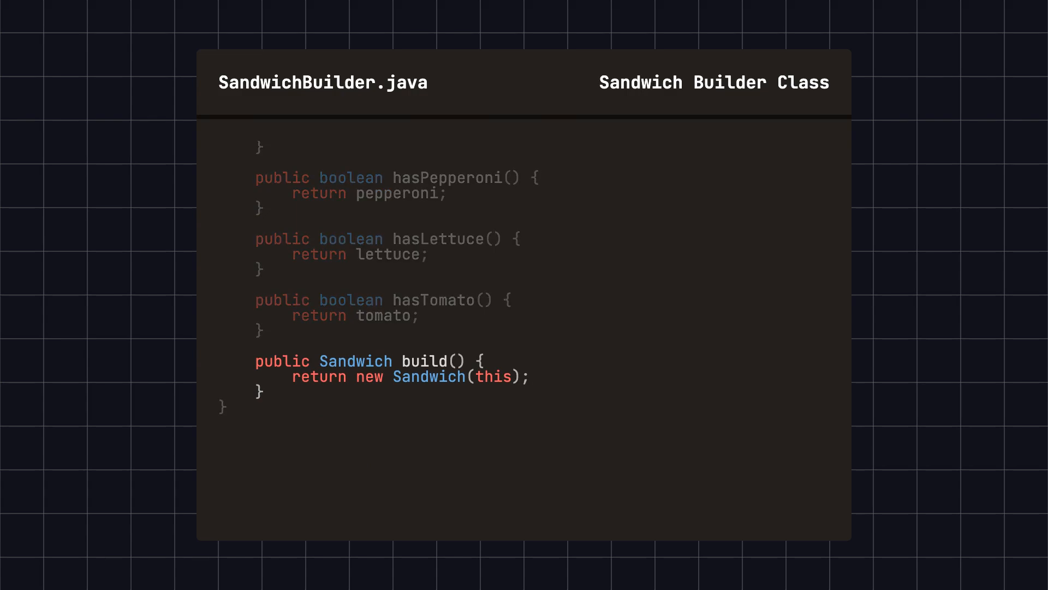